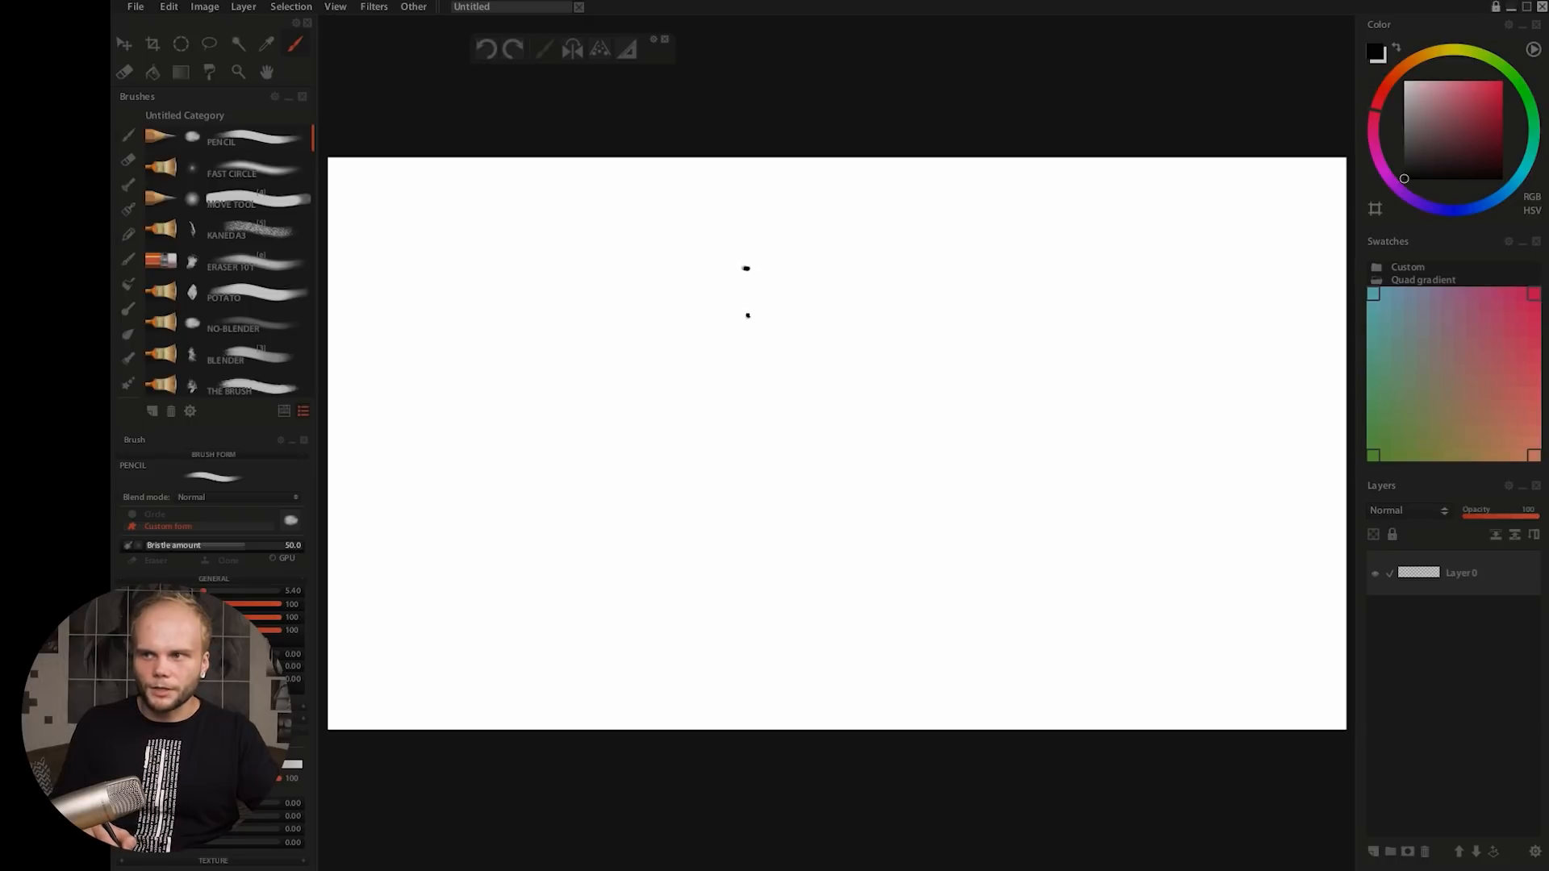
Step: Place a third small black Pencil dab on the lower canvas, below the two existing dabs
click(742, 619)
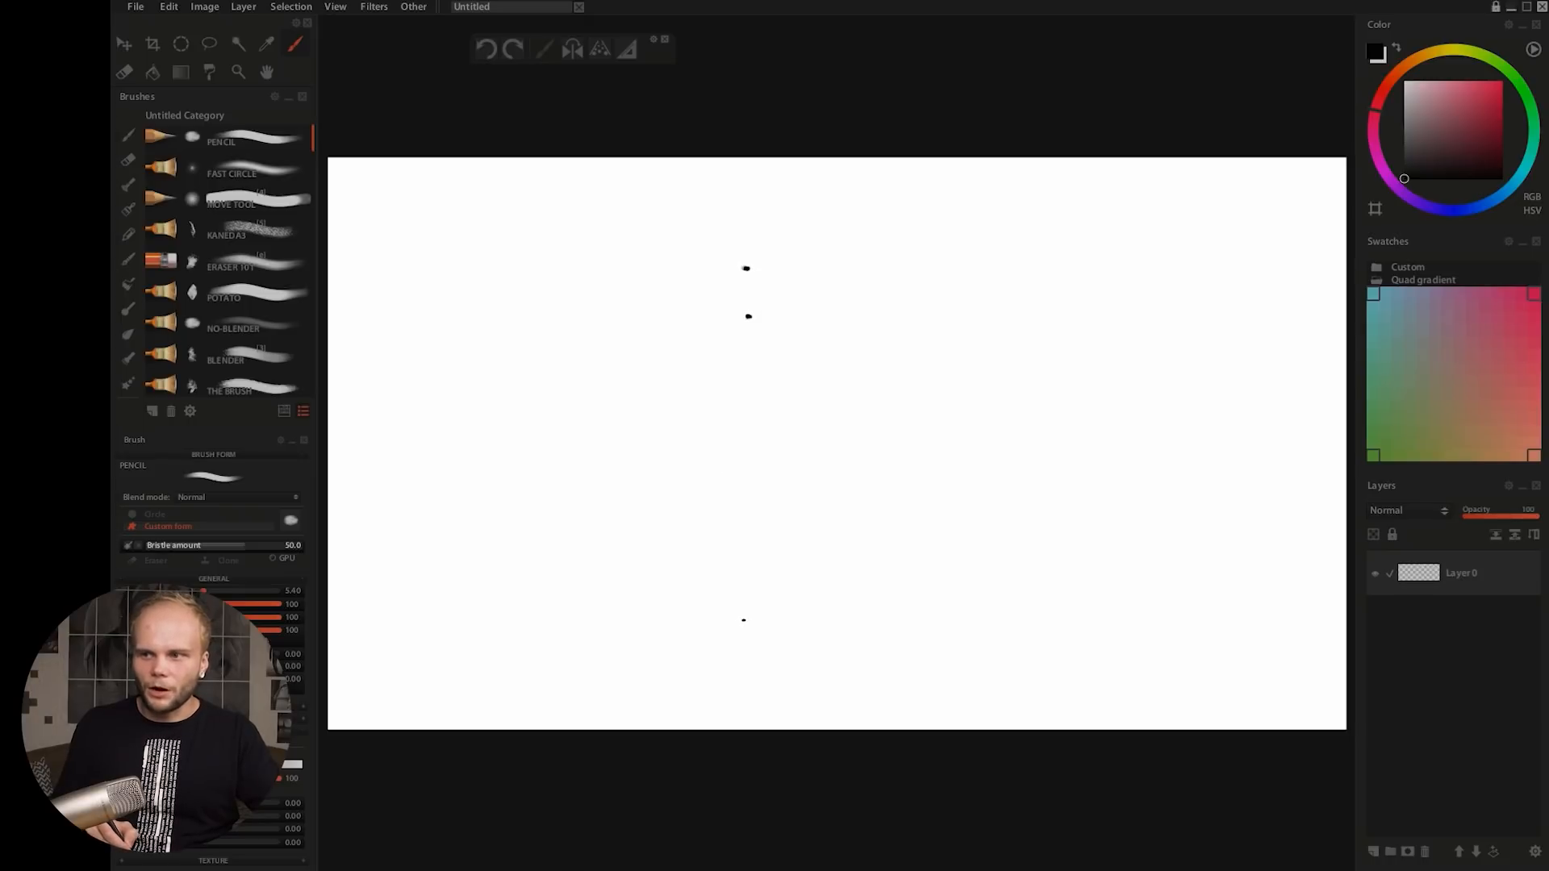